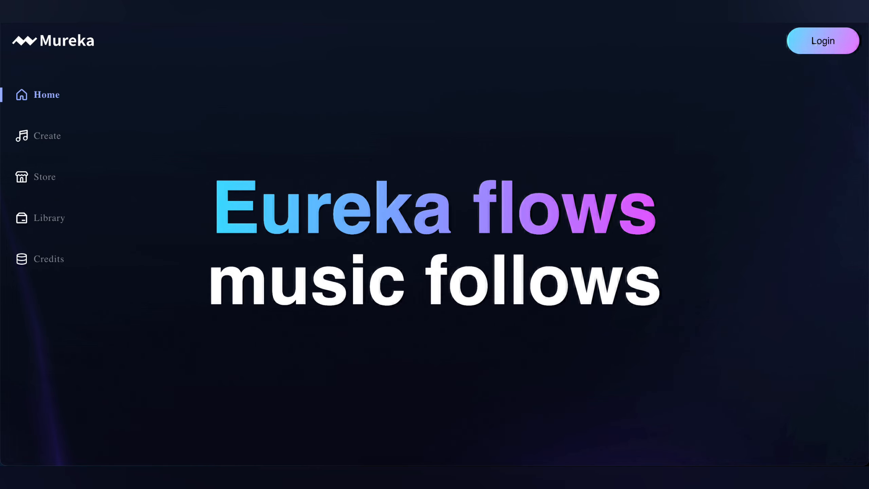
Log in to Mureka with a Google account.
{"action": "left_click", "coordinate": [823, 41]}
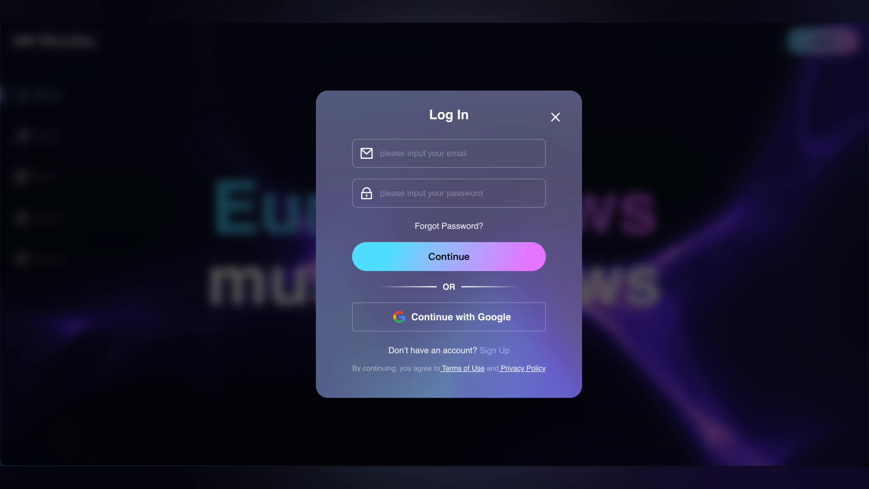
{"action": "left_click", "coordinate": [555, 116]}
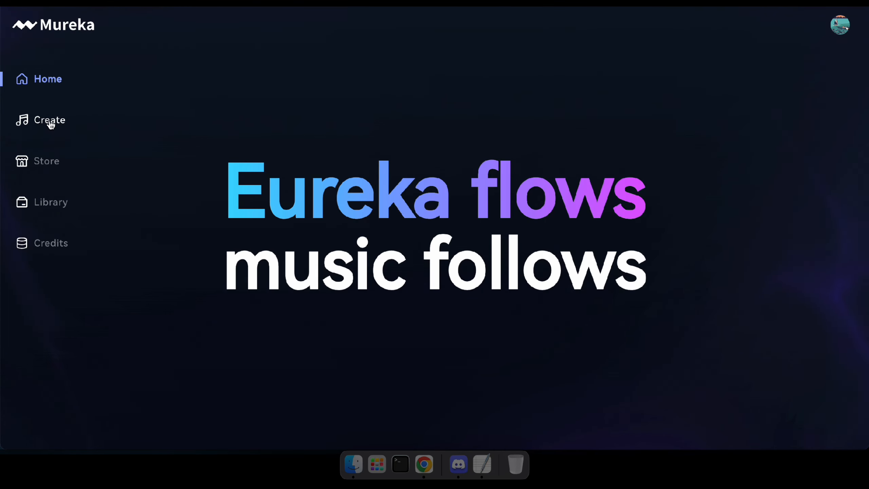
Go to the Create page and preview then close the Style, Vocal and Melody dialogs.
{"action": "left_click", "coordinate": [49, 120]}
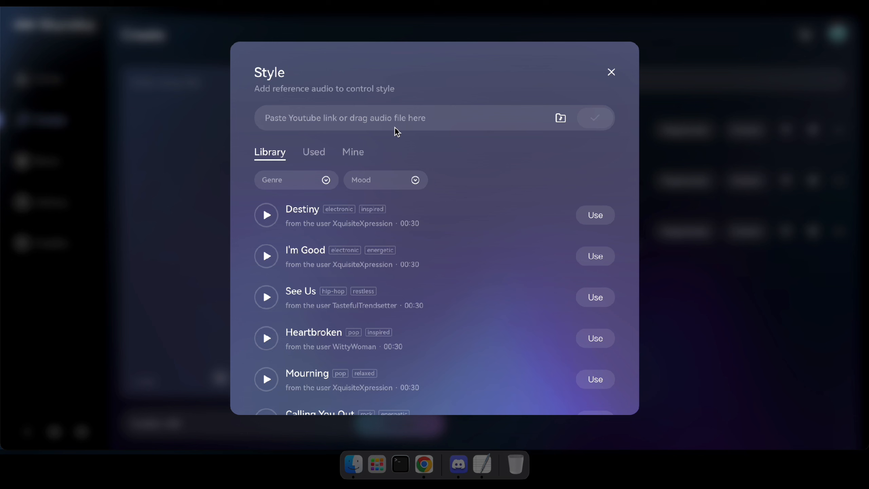
{"action": "mouse_move", "coordinate": [563, 89]}
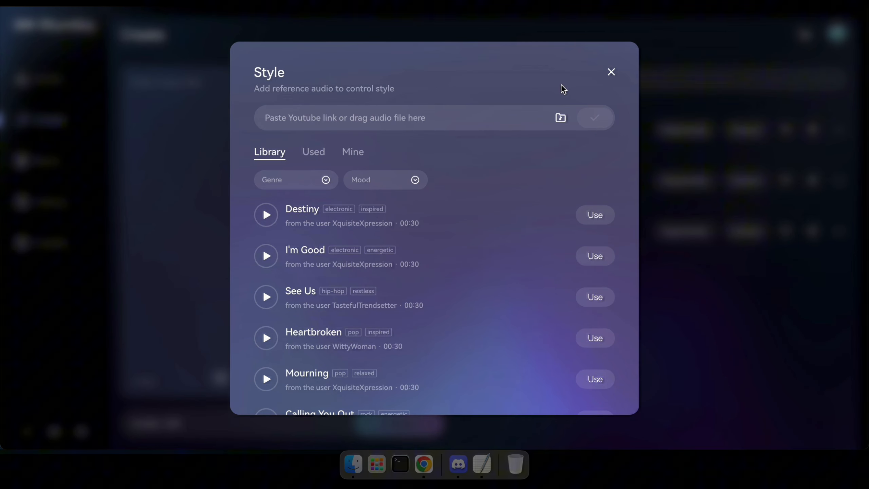
{"action": "left_click", "coordinate": [611, 71]}
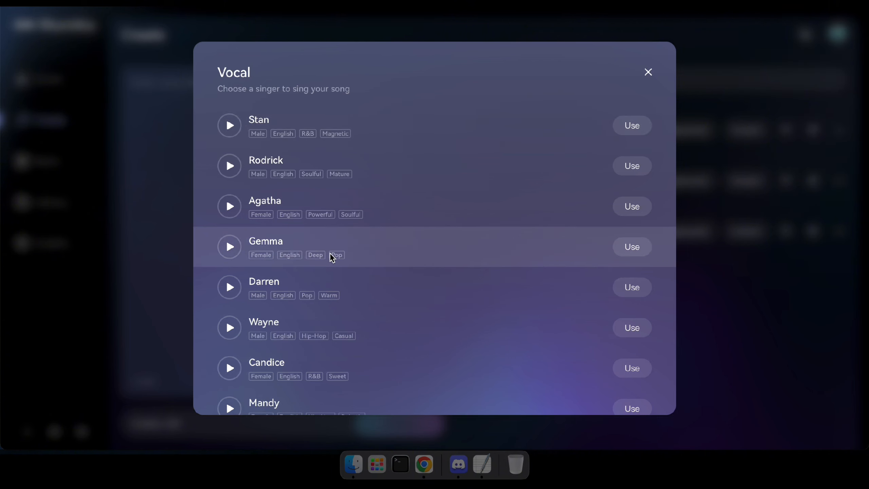
{"action": "mouse_move", "coordinate": [277, 318]}
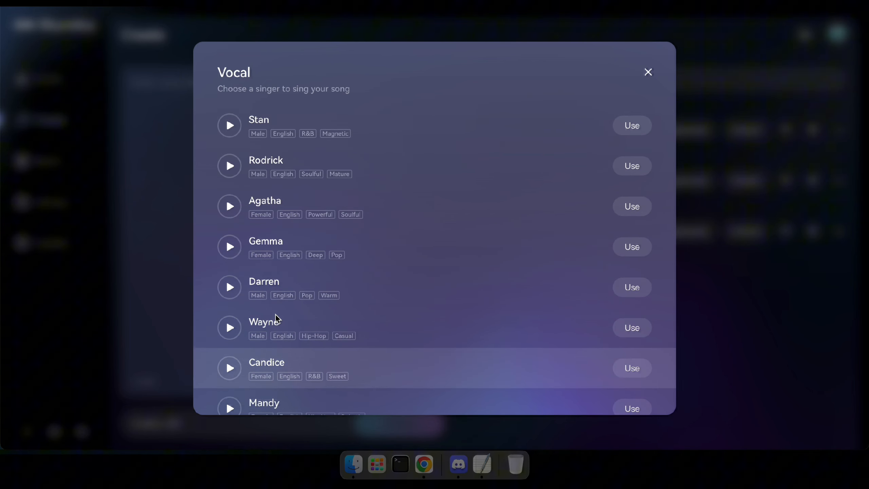
{"action": "left_click", "coordinate": [647, 72]}
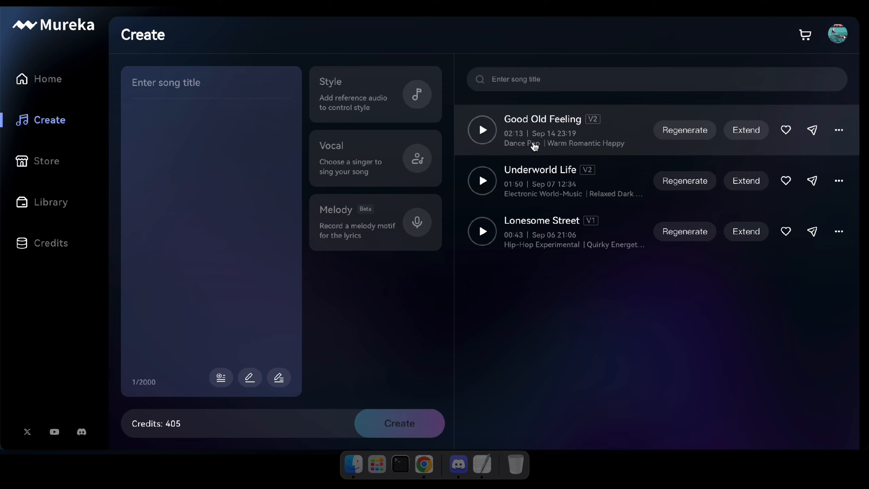
{"action": "left_click", "coordinate": [375, 221]}
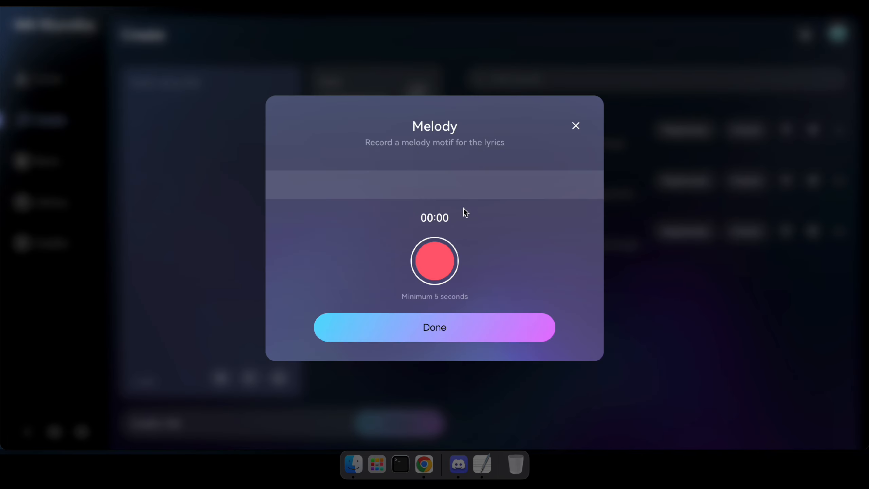
{"action": "left_click", "coordinate": [575, 126]}
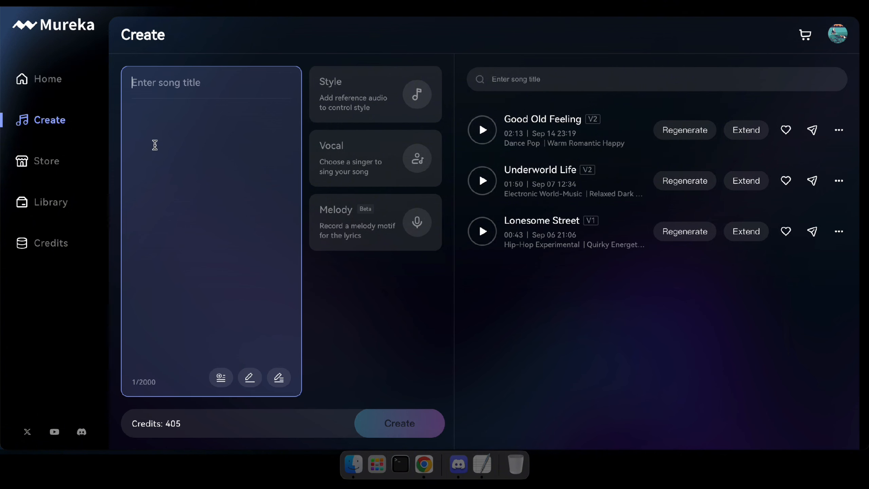
Title the song 'Good Heart', generate full AI lyrics, and review their ending.
{"action": "type", "text": "Good Heart"}
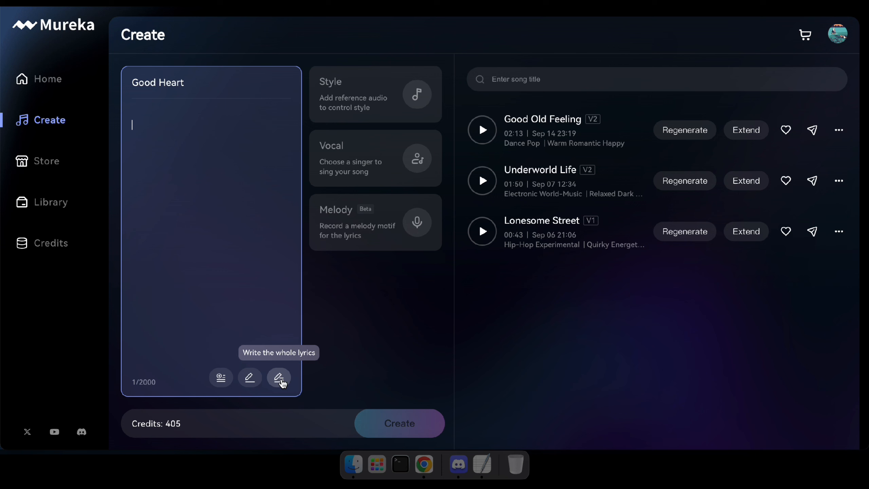
{"action": "left_click", "coordinate": [279, 378]}
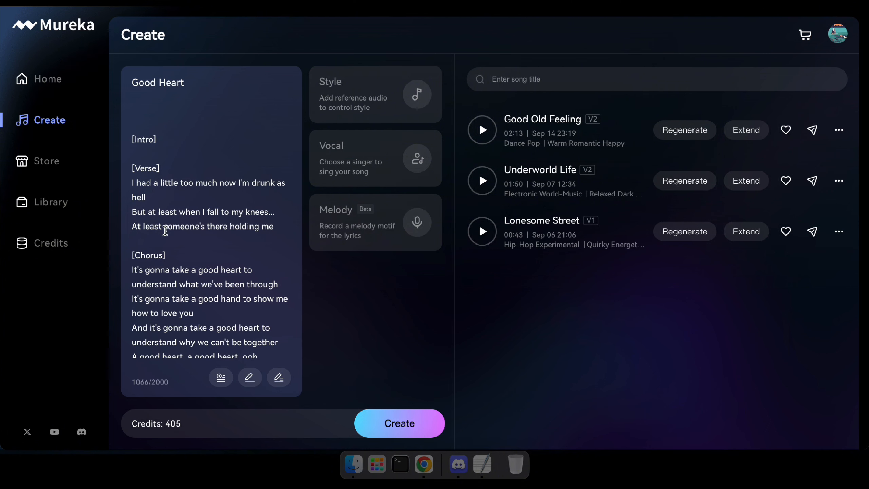
{"action": "scroll", "scroll_direction": "down", "scroll_amount": 3}
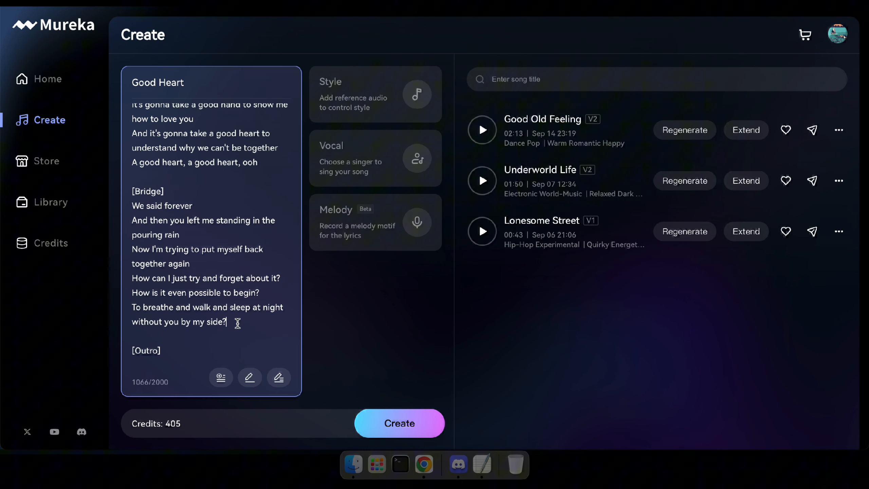
{"action": "left_click", "coordinate": [250, 377]}
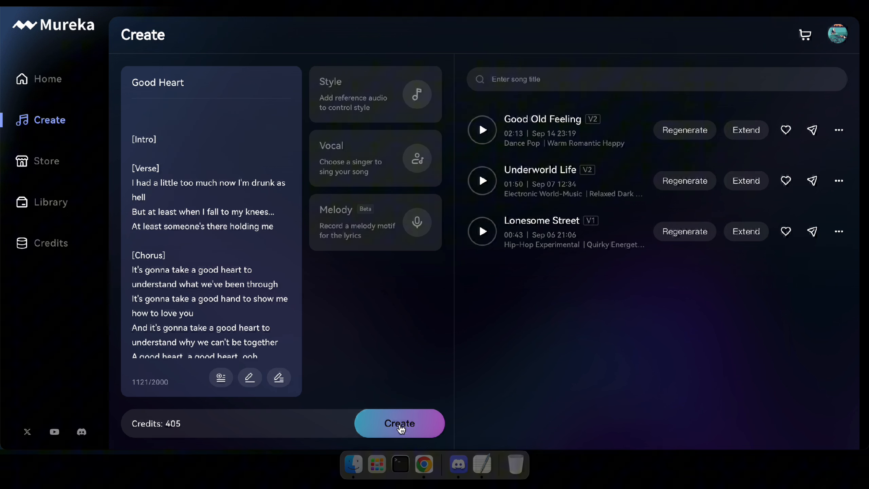
Generate the 'Good Heart' track and play the resulting 2:44 indie pop song.
{"action": "left_click", "coordinate": [399, 422]}
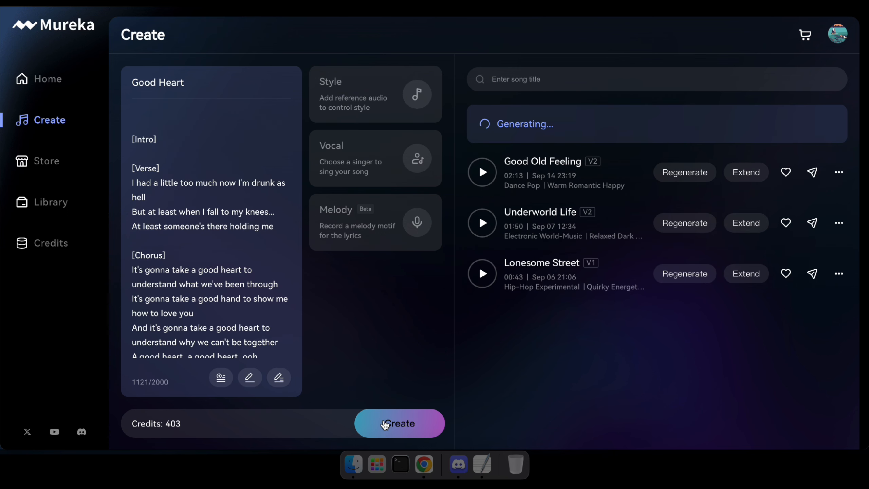
{"action": "mouse_move", "coordinate": [422, 284]}
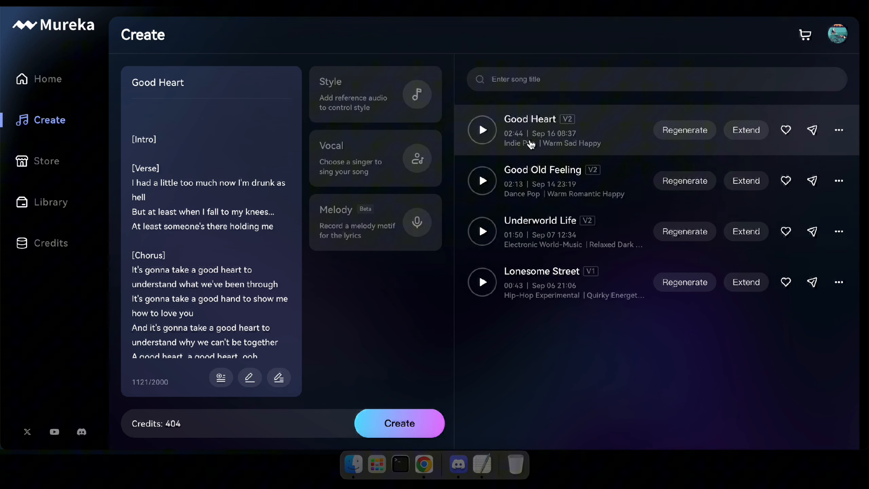
{"action": "left_click", "coordinate": [482, 129]}
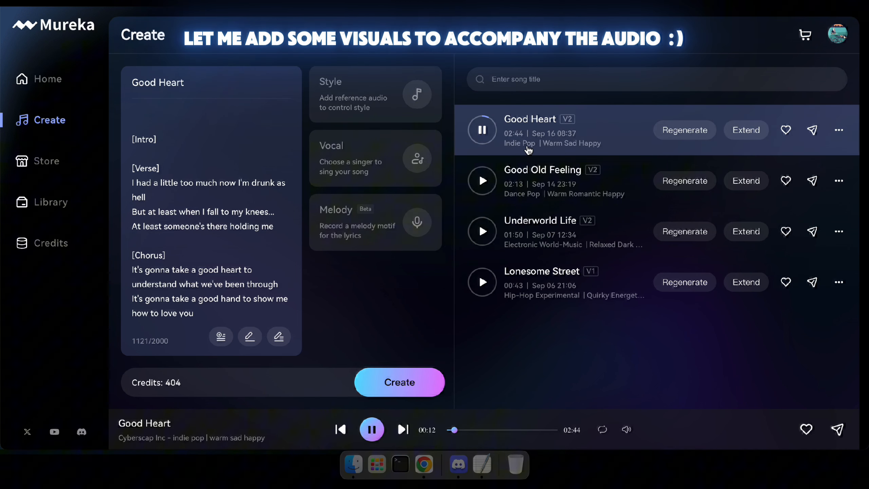
{"action": "mouse_move", "coordinate": [474, 103]}
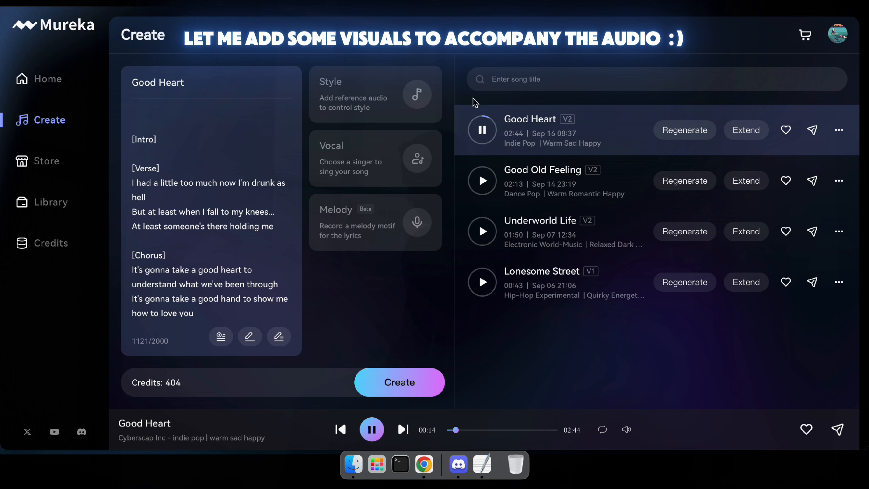